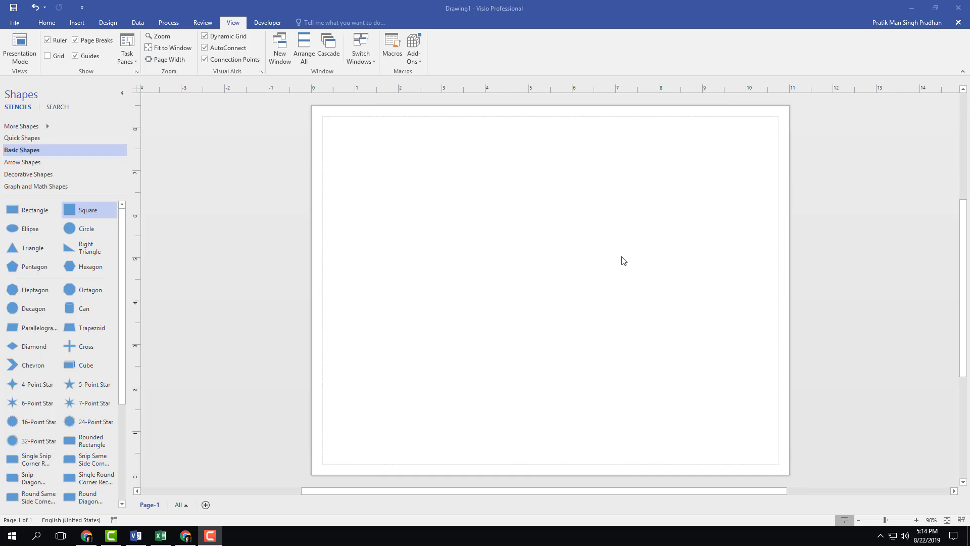
pyautogui.moveTo(418, 208)
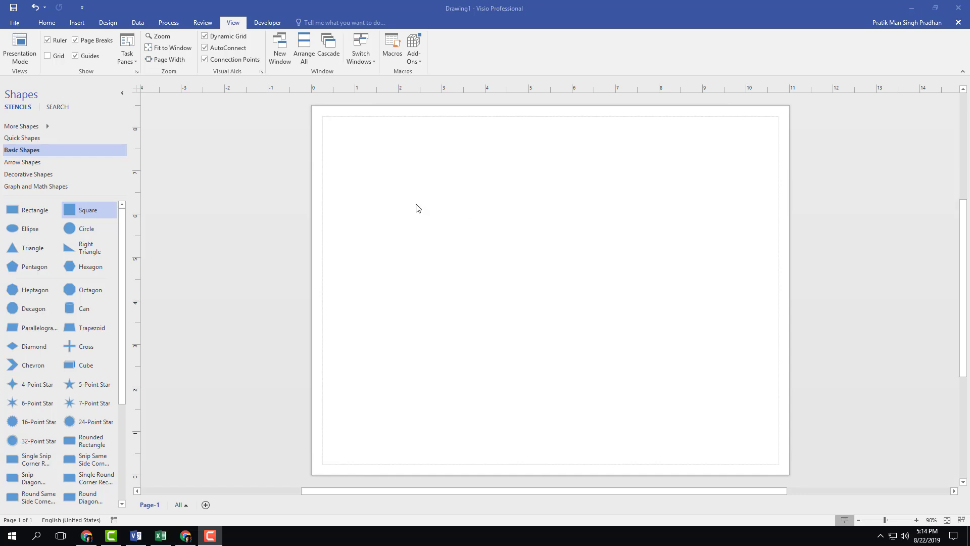
pyautogui.moveTo(233, 22)
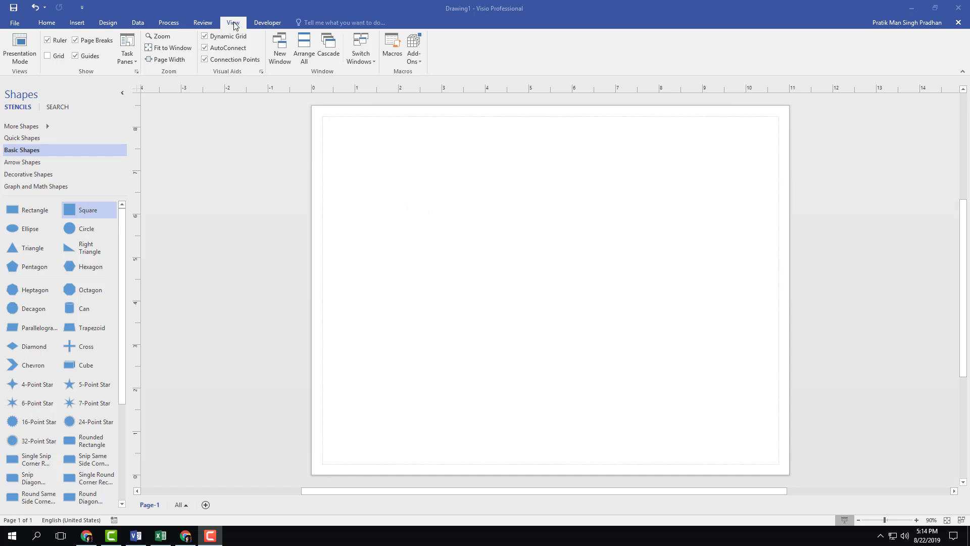
pyautogui.moveTo(206, 43)
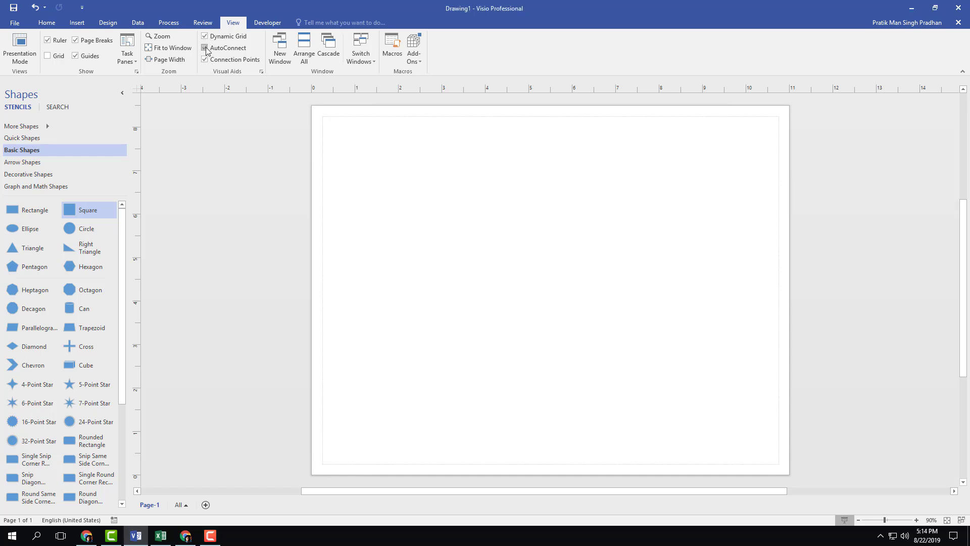
# Turn off the drawing visual aids and link the two upper squares with a connector
pyautogui.click(206, 47)
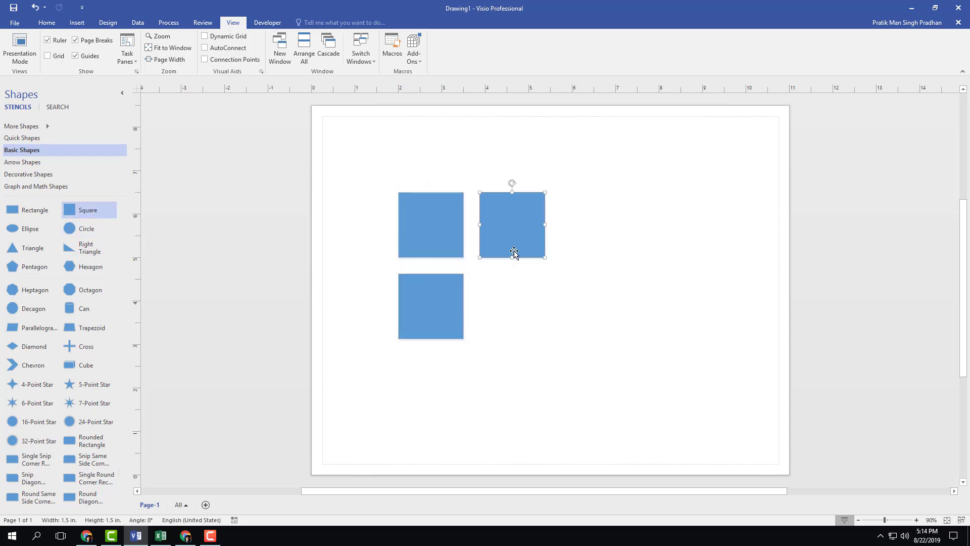
pyautogui.click(108, 23)
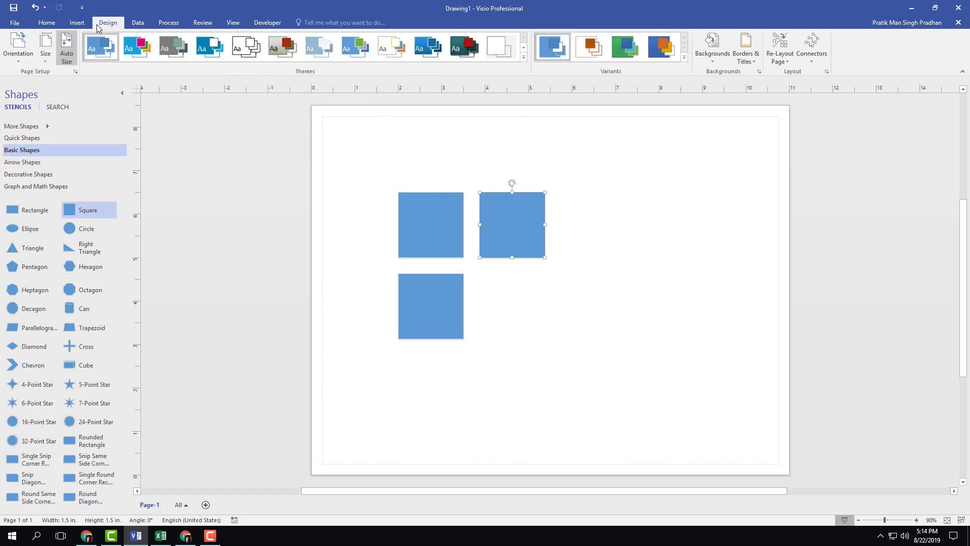
pyautogui.click(76, 23)
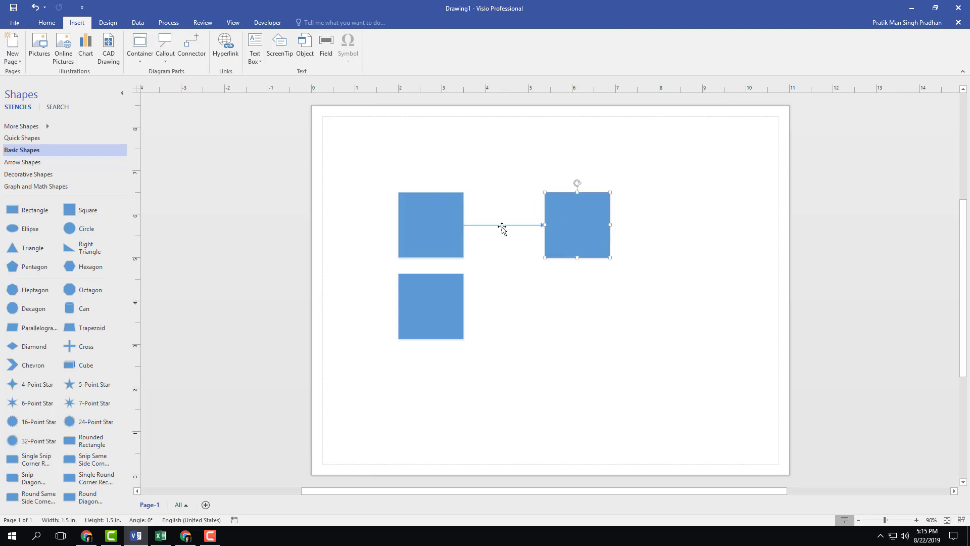
pyautogui.moveTo(137, 22)
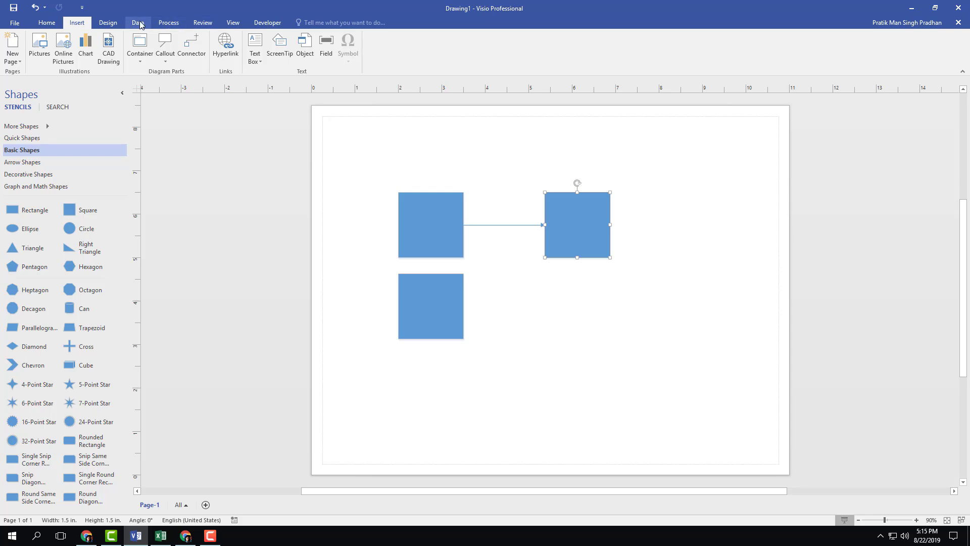
# Turn Dynamic Grid, AutoConnect and Connection Points back on and connect the top-left square to the lower one
pyautogui.click(233, 22)
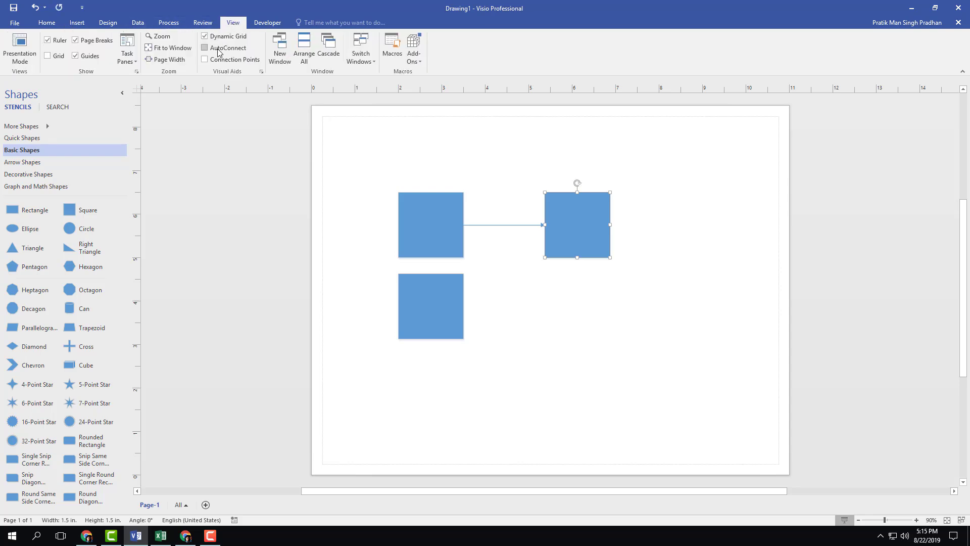
pyautogui.click(205, 60)
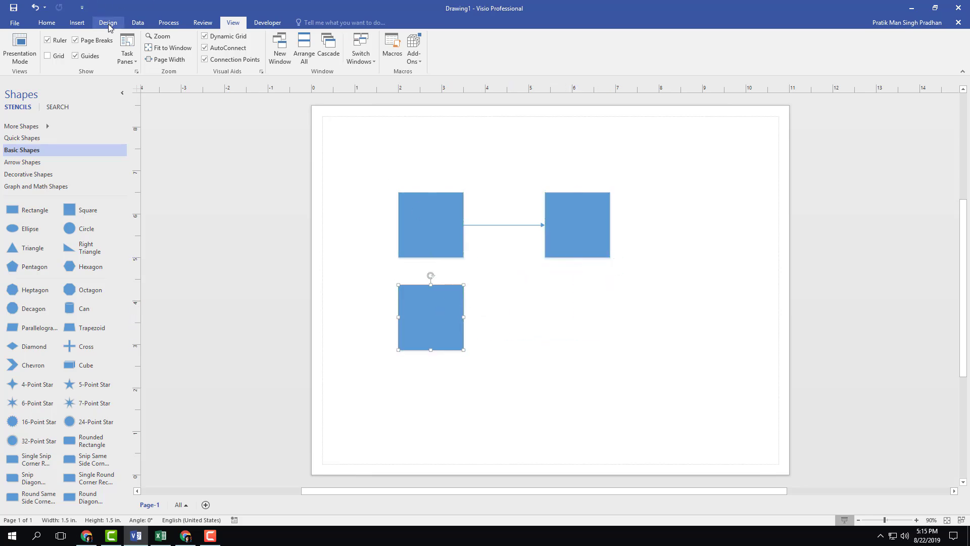
pyautogui.click(76, 22)
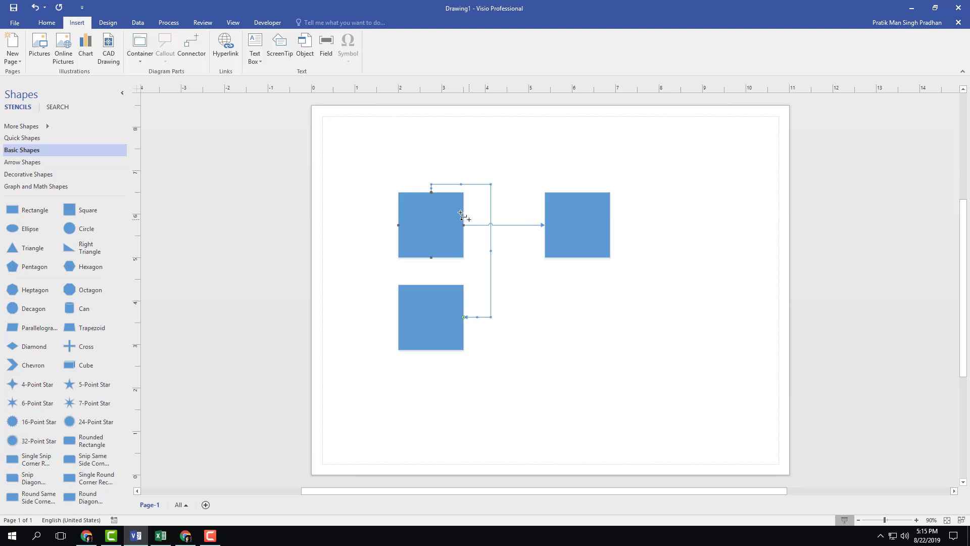
# Add a third connector and move the top-left square beneath the right-hand square
pyautogui.click(575, 224)
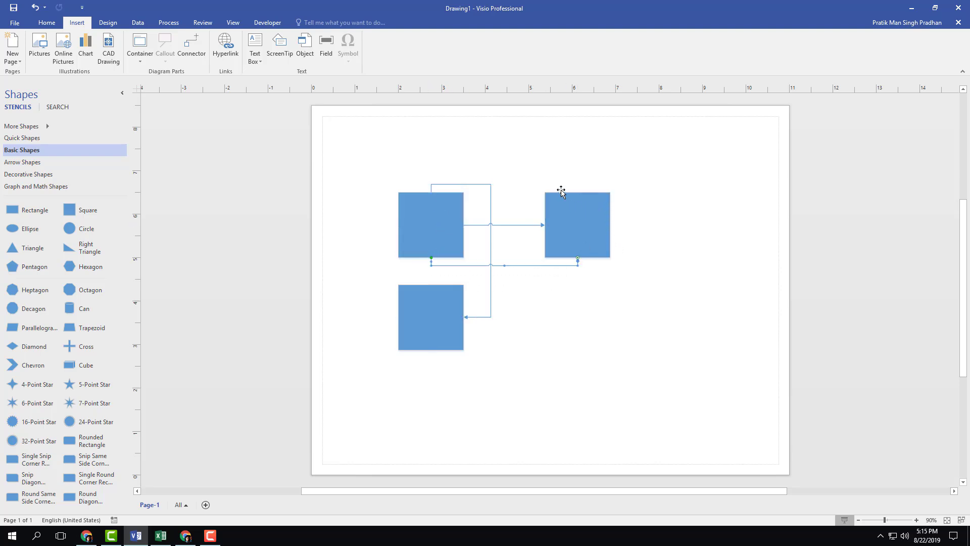
pyautogui.moveTo(425, 190)
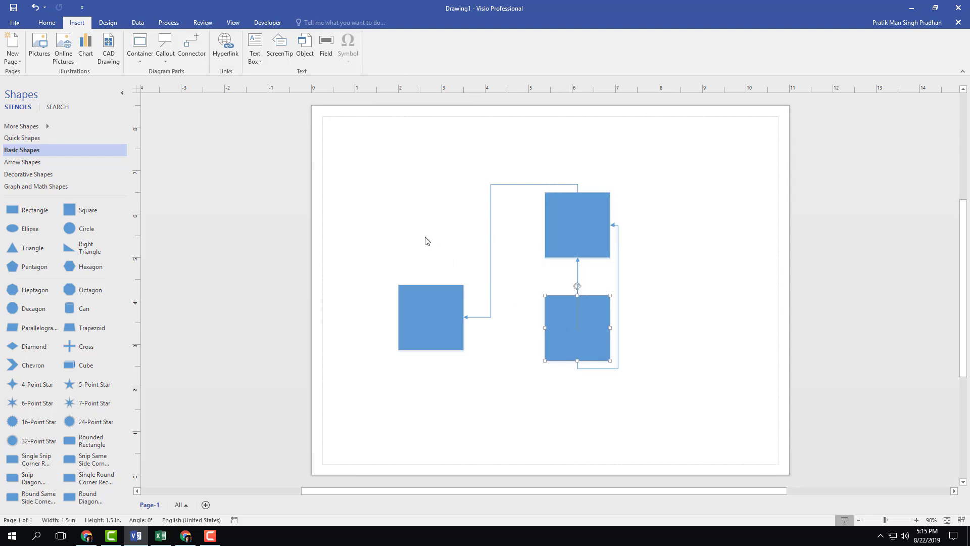
pyautogui.click(233, 23)
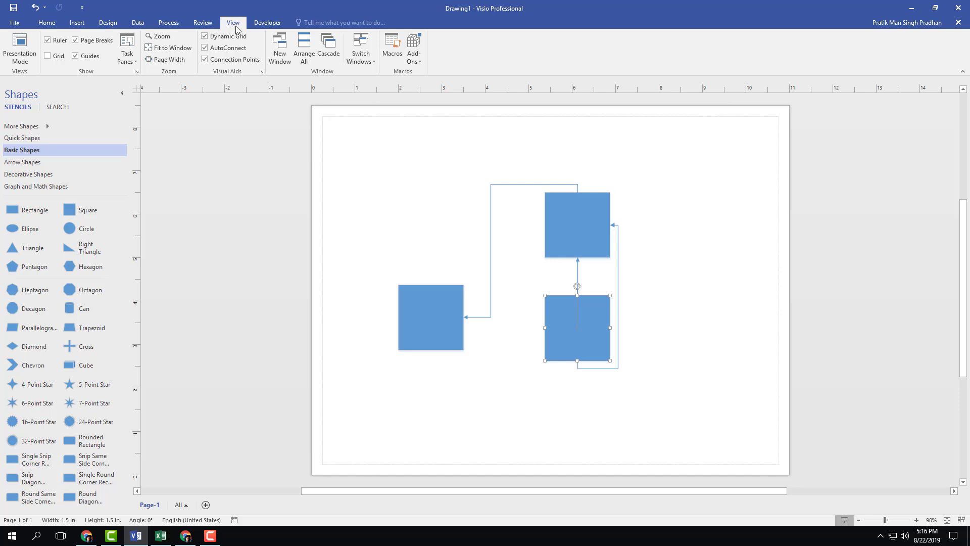
pyautogui.moveTo(260, 74)
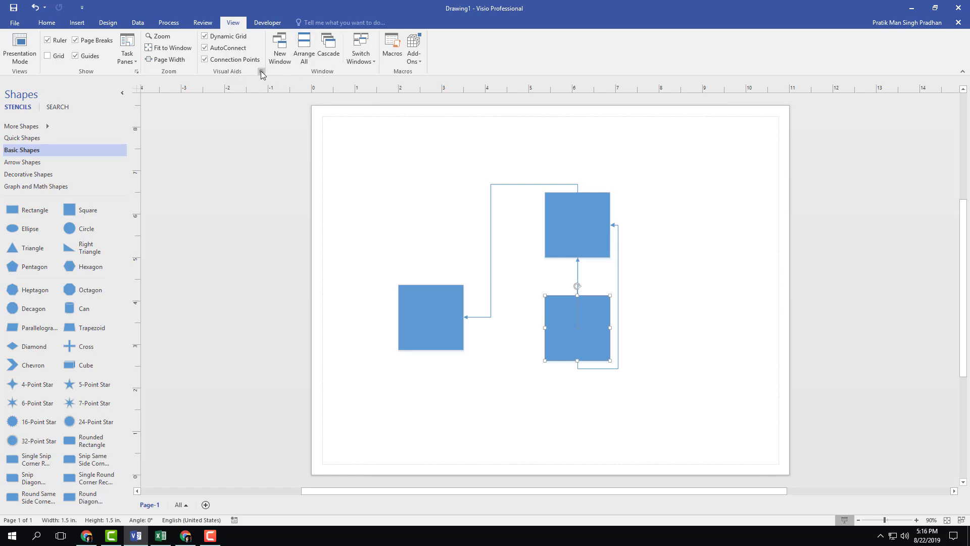
# Enable every Snap to and Glue to target in the Snap & Glue settings
pyautogui.click(261, 71)
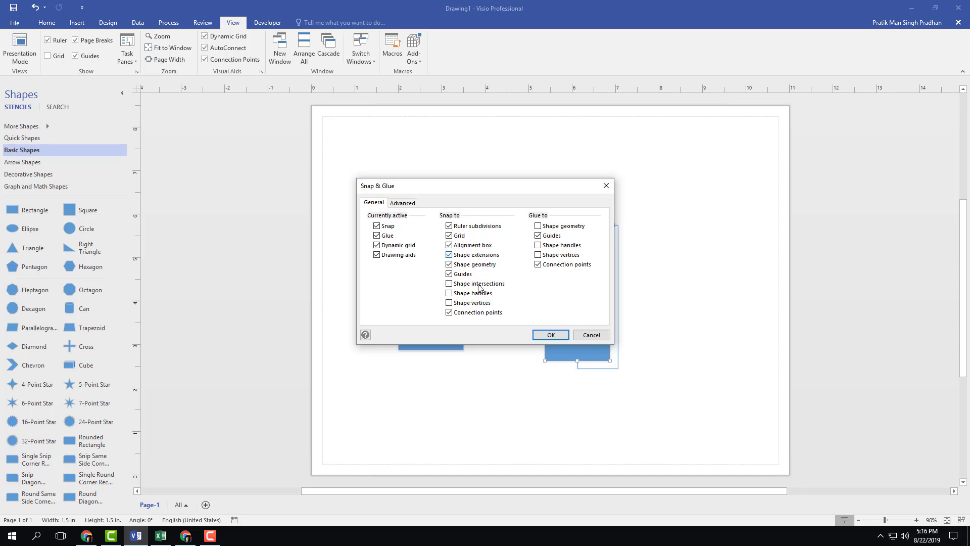
pyautogui.click(449, 293)
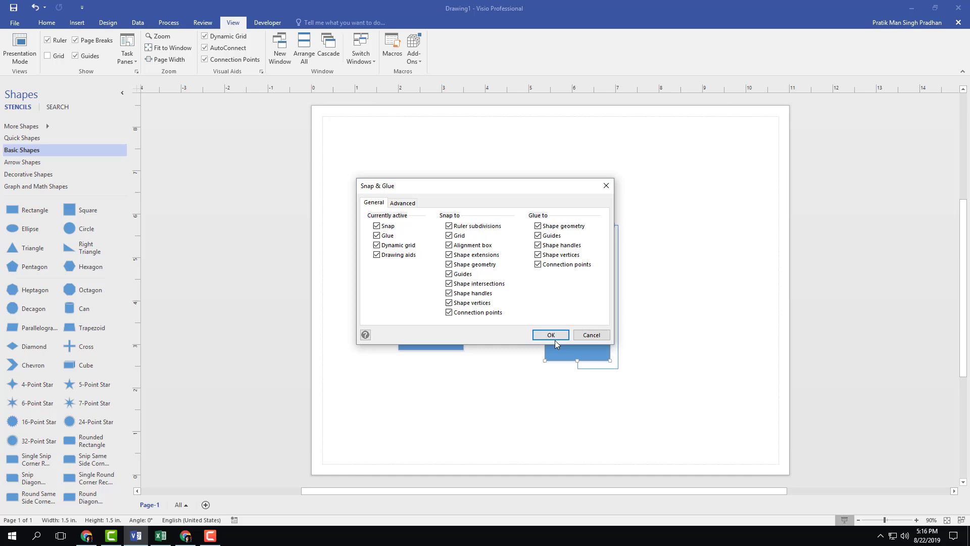
# Apply the all-on snap and glue settings and reposition the lower right square
pyautogui.click(550, 334)
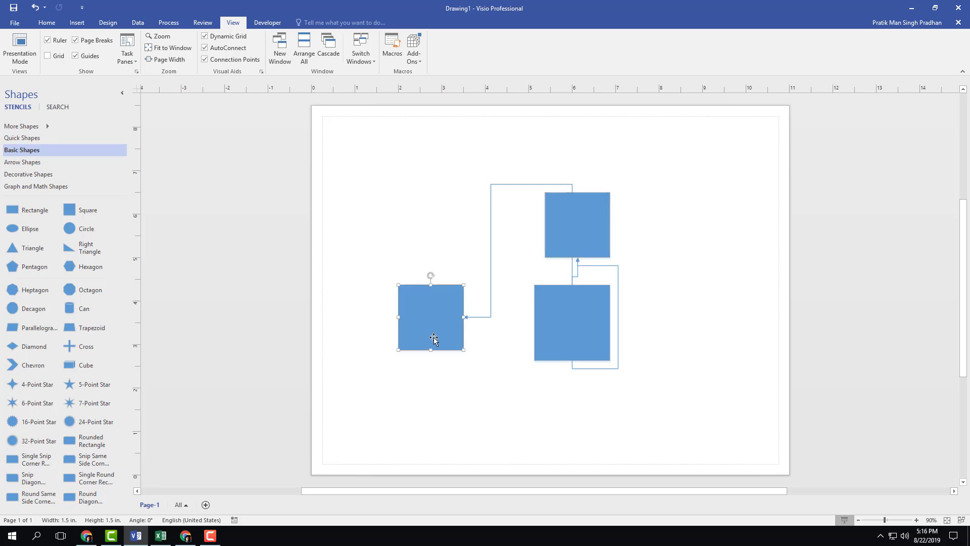
pyautogui.moveTo(565, 210)
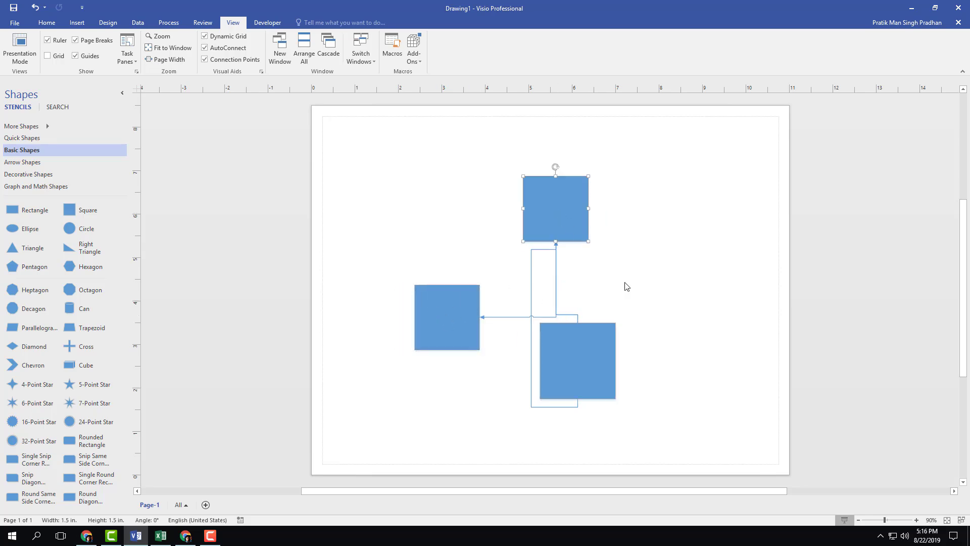
pyautogui.moveTo(627, 286)
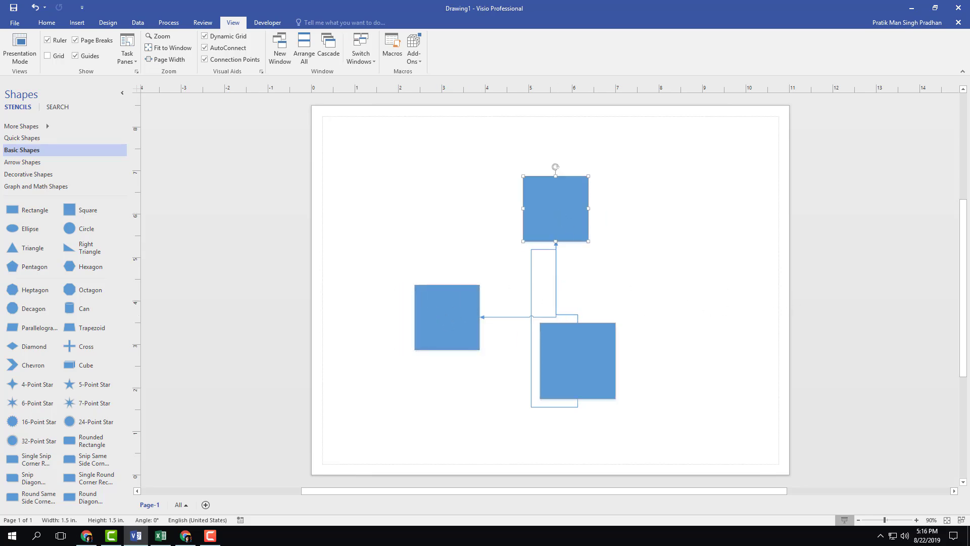